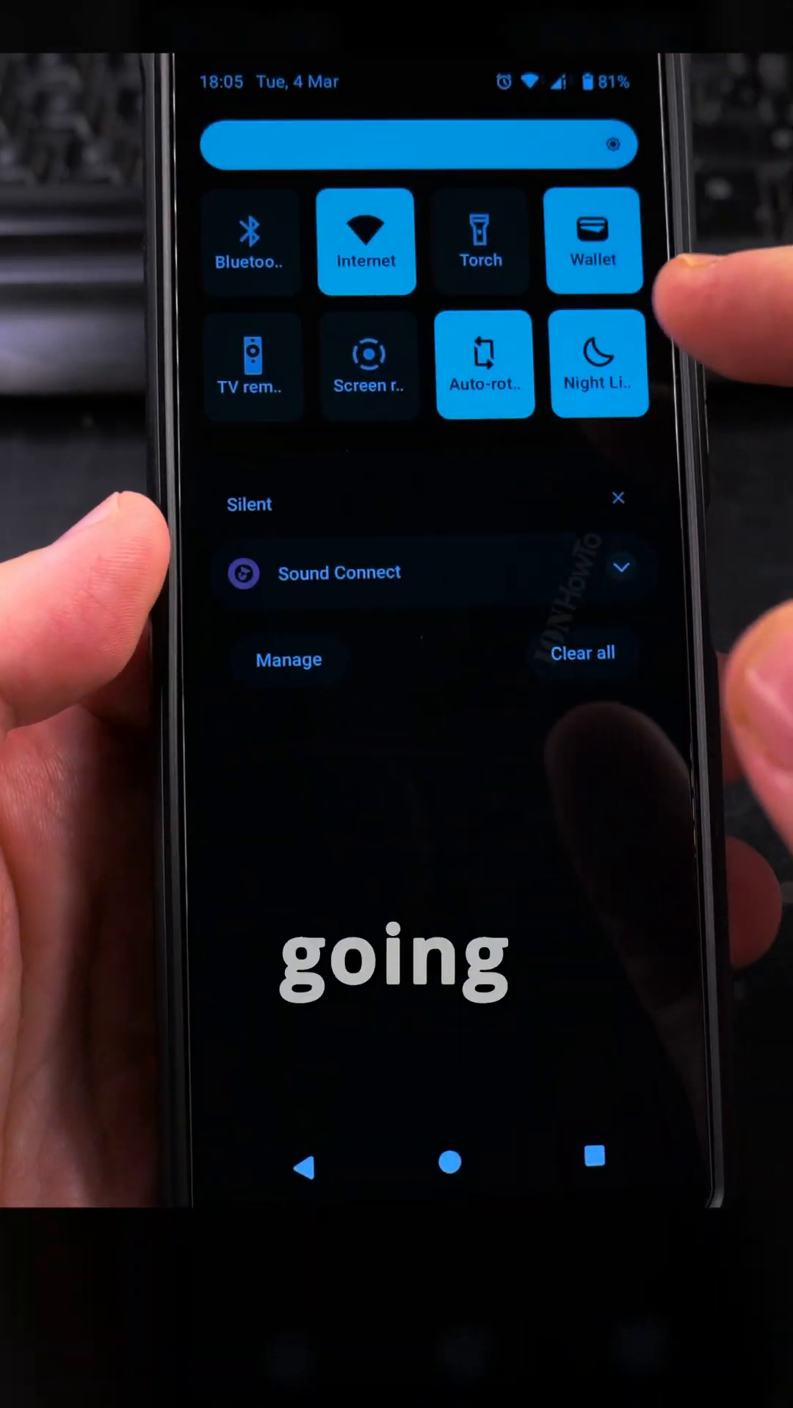
# - Bring up the phone's main Settings list from the quick toggles gear
pyautogui.click(367, 239)
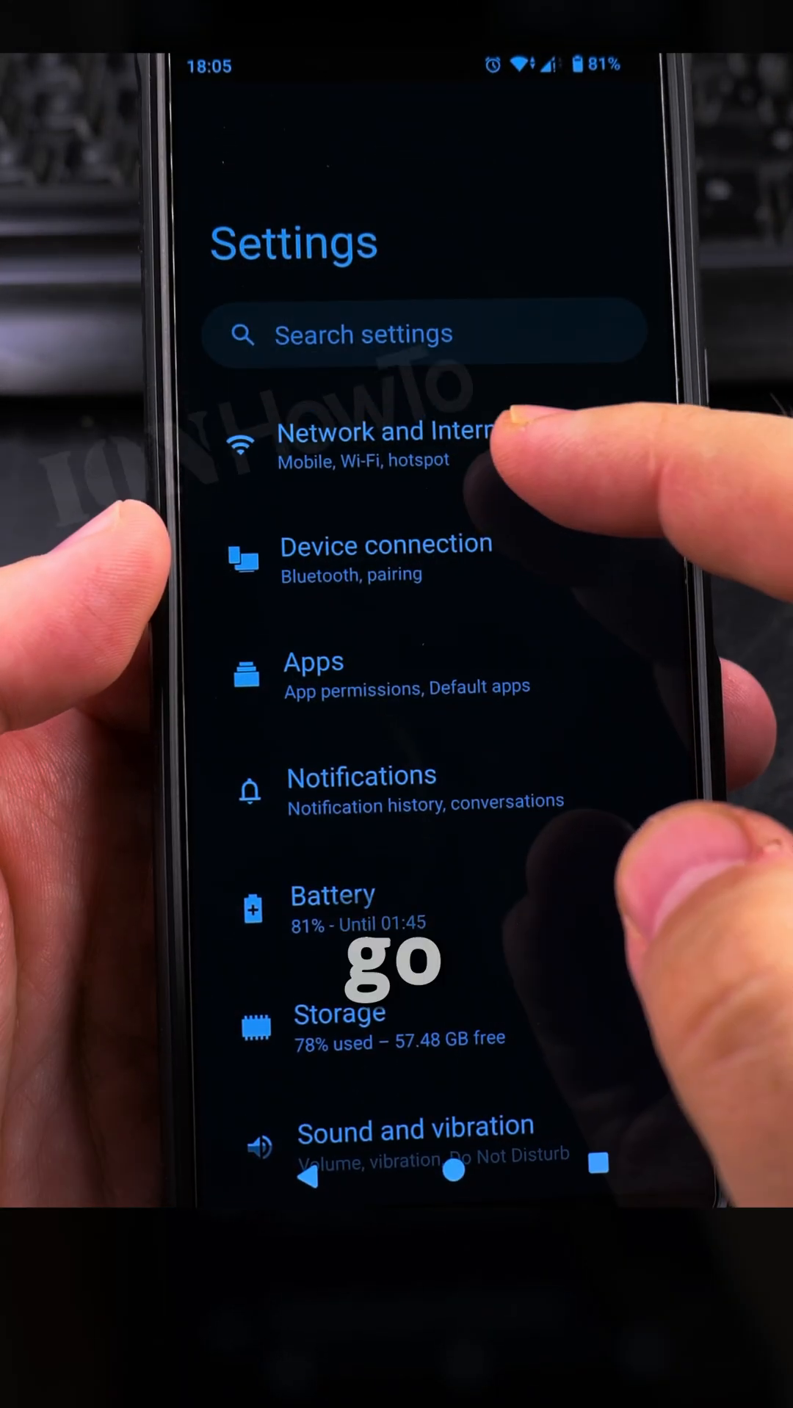
# - Reach the connected Wi‑Fi network's details via Network and Internet, then Internet, scrolling to its lower options
pyautogui.click(384, 445)
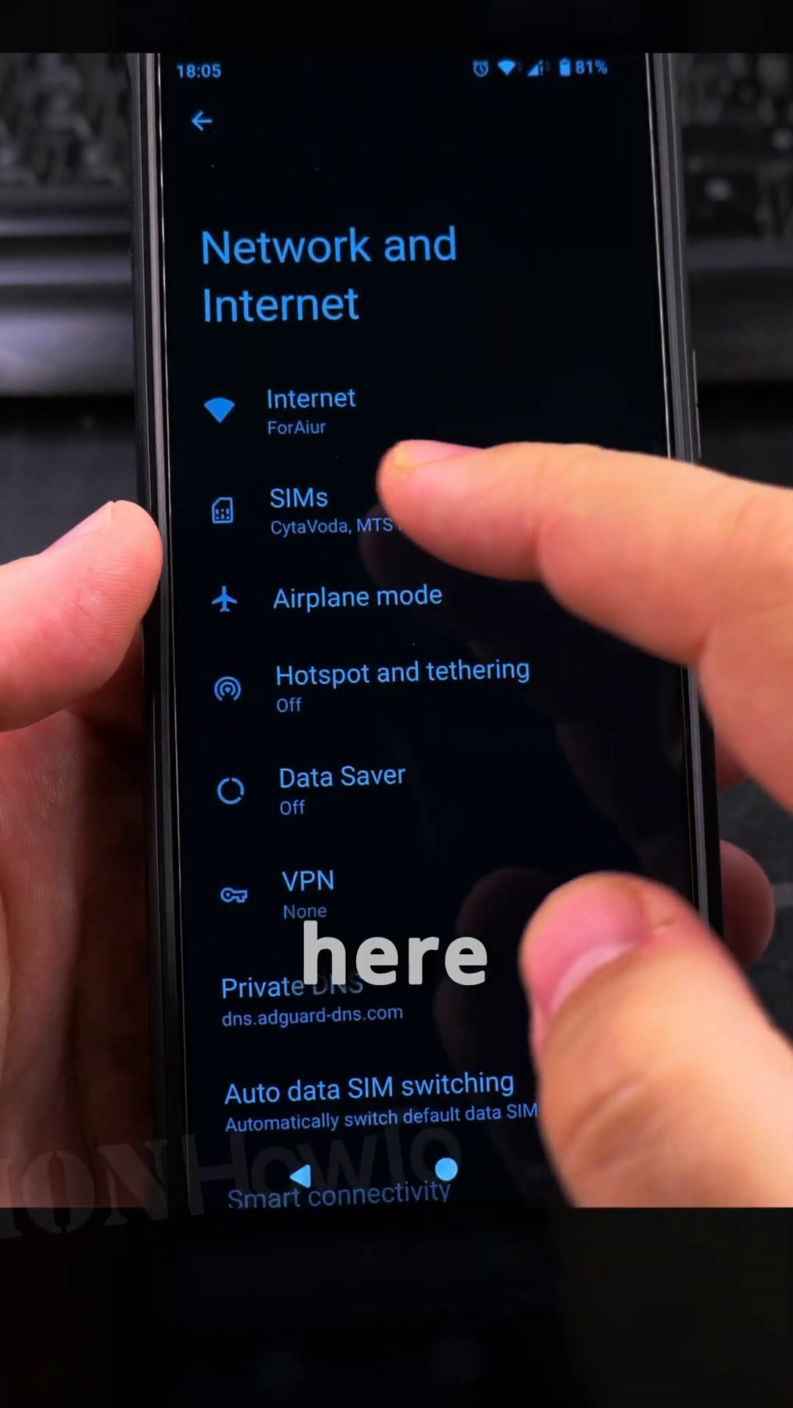
pyautogui.click(312, 411)
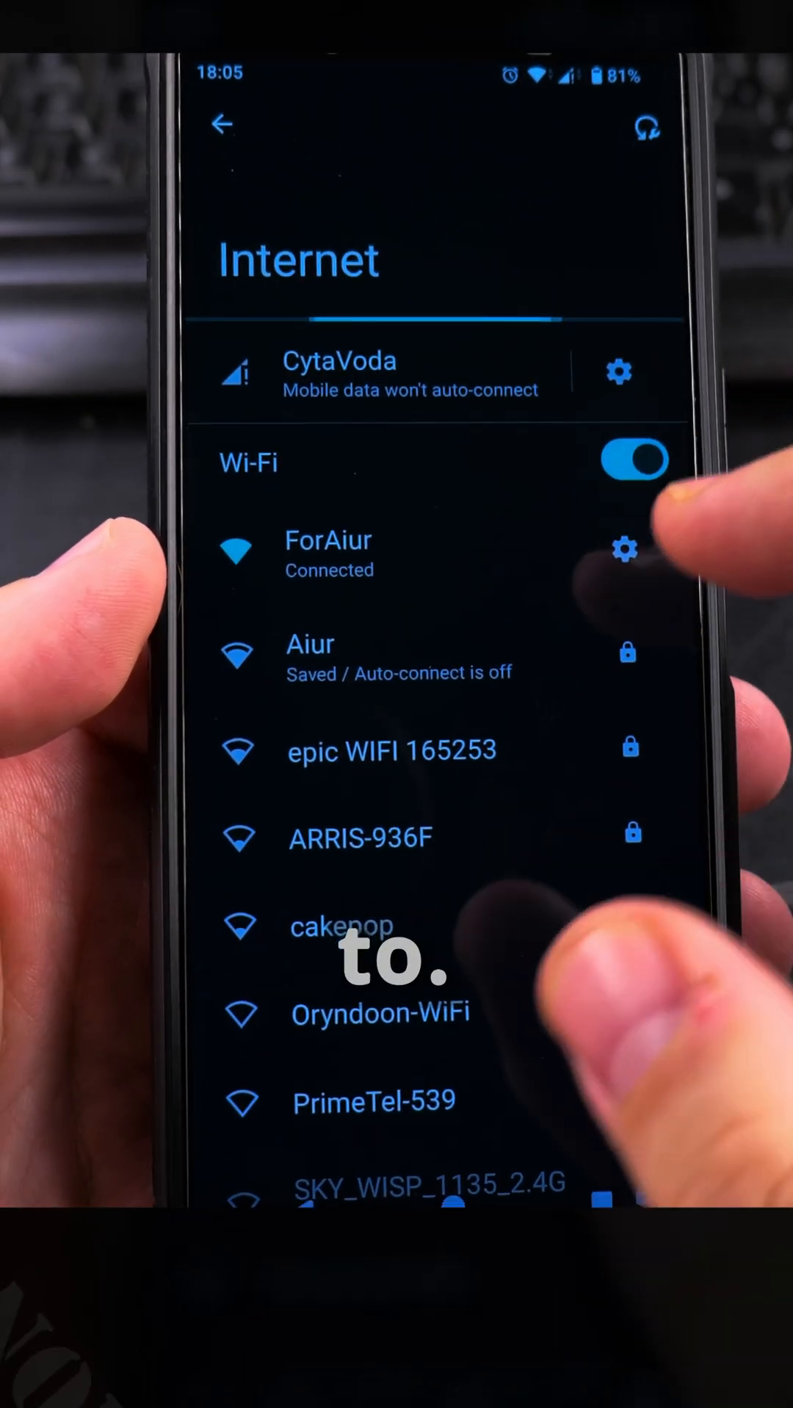
pyautogui.click(622, 549)
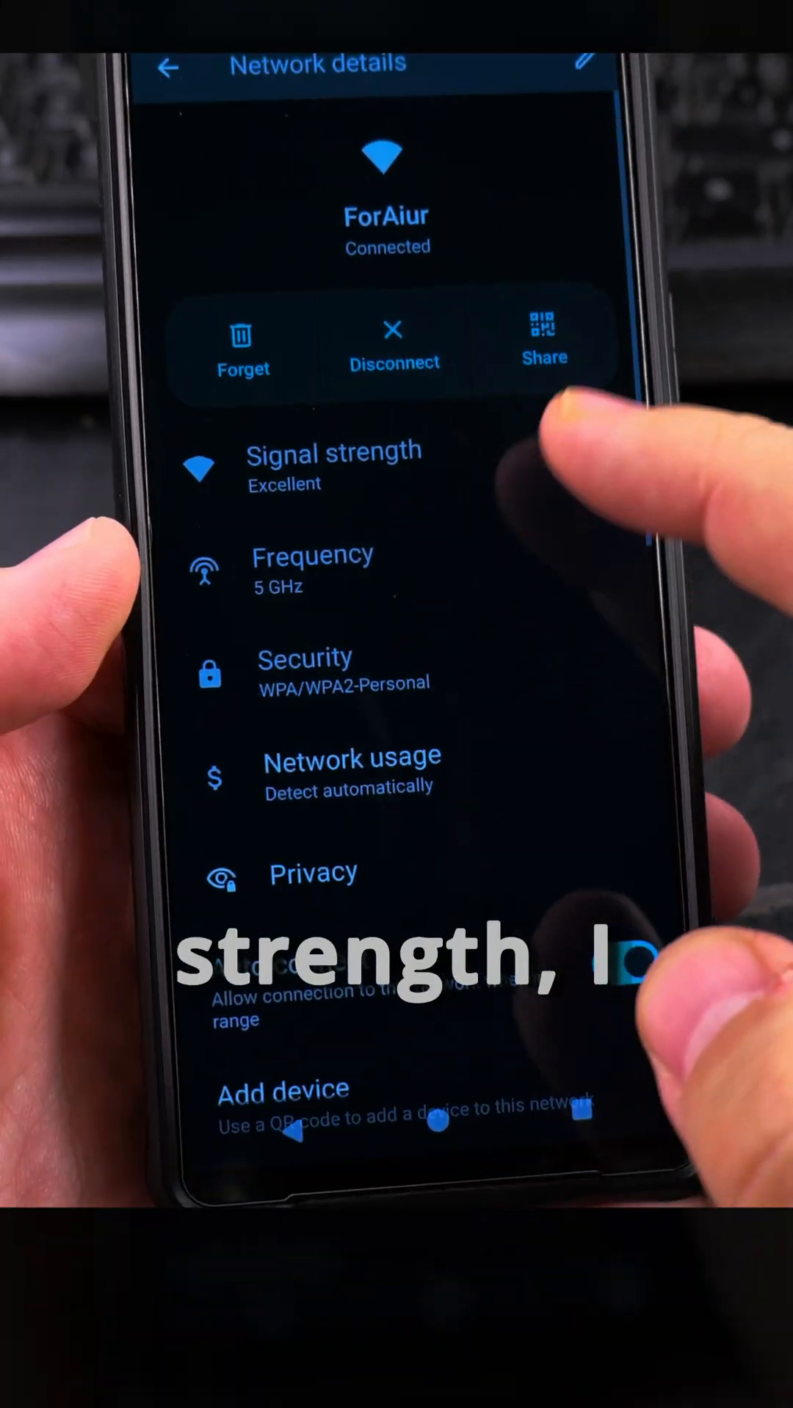
pyautogui.scroll(3)
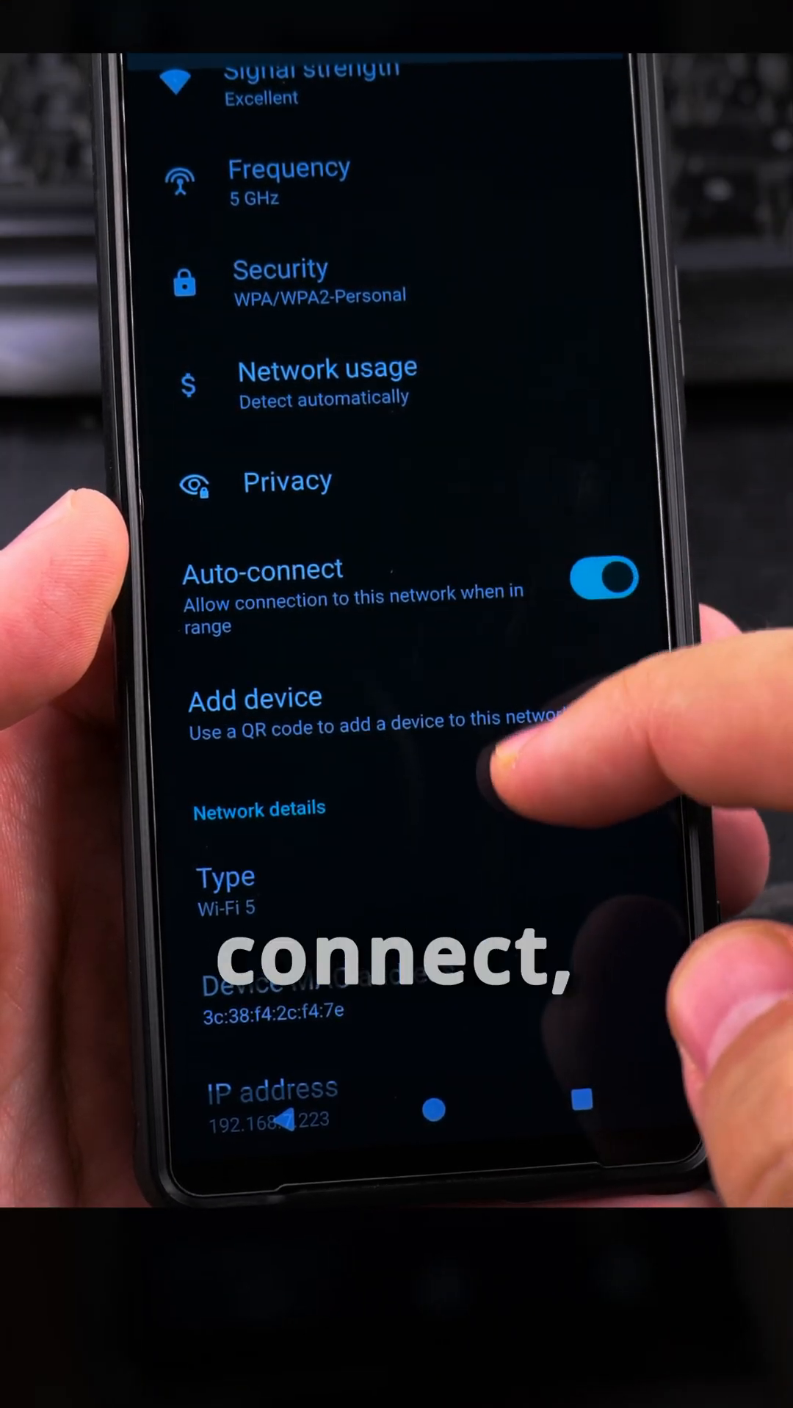
pyautogui.scroll(3)
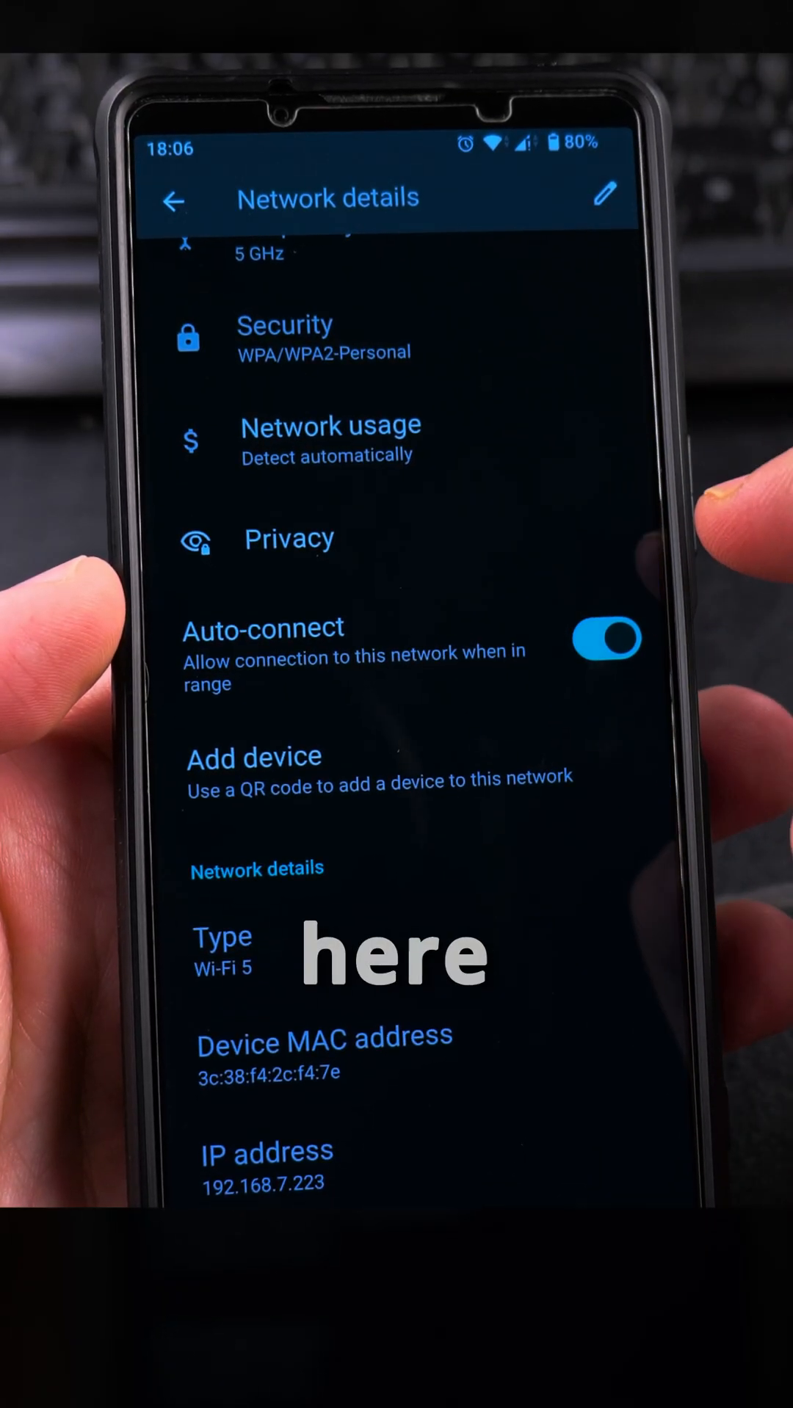
# - Set the network's Privacy to Use randomised MAC with Send device name off, returning reconnected at 2.4 GHz
pyautogui.click(288, 539)
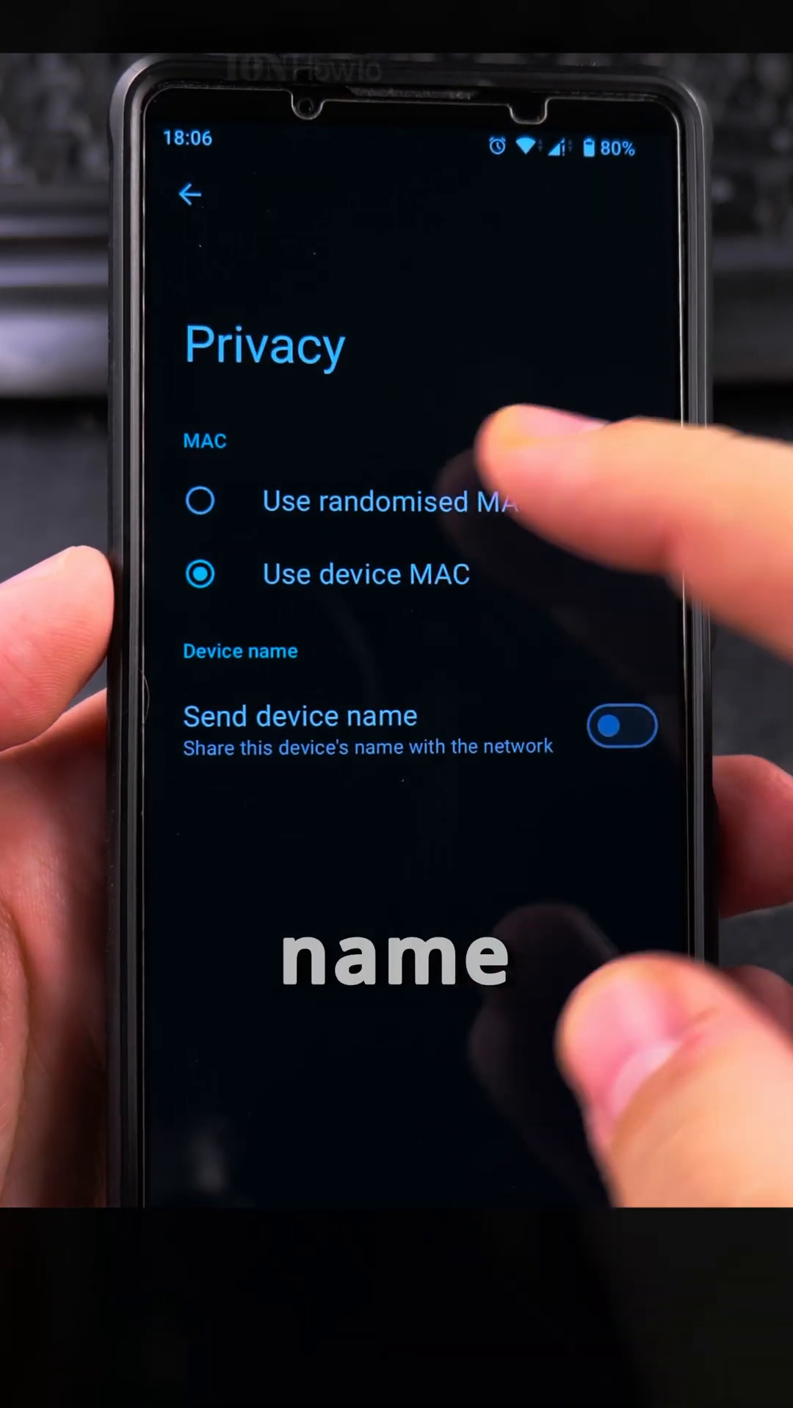
pyautogui.click(199, 501)
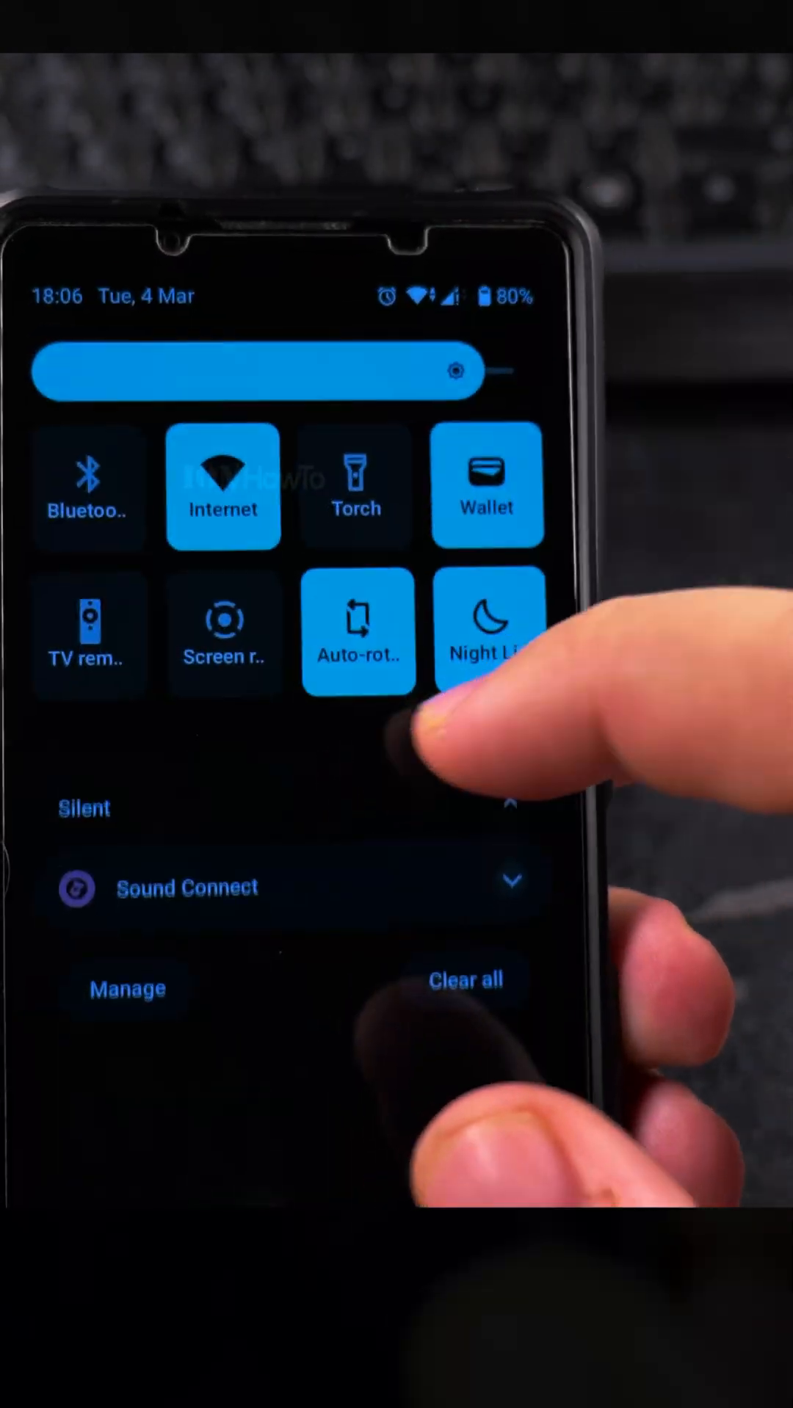
pyautogui.click(222, 486)
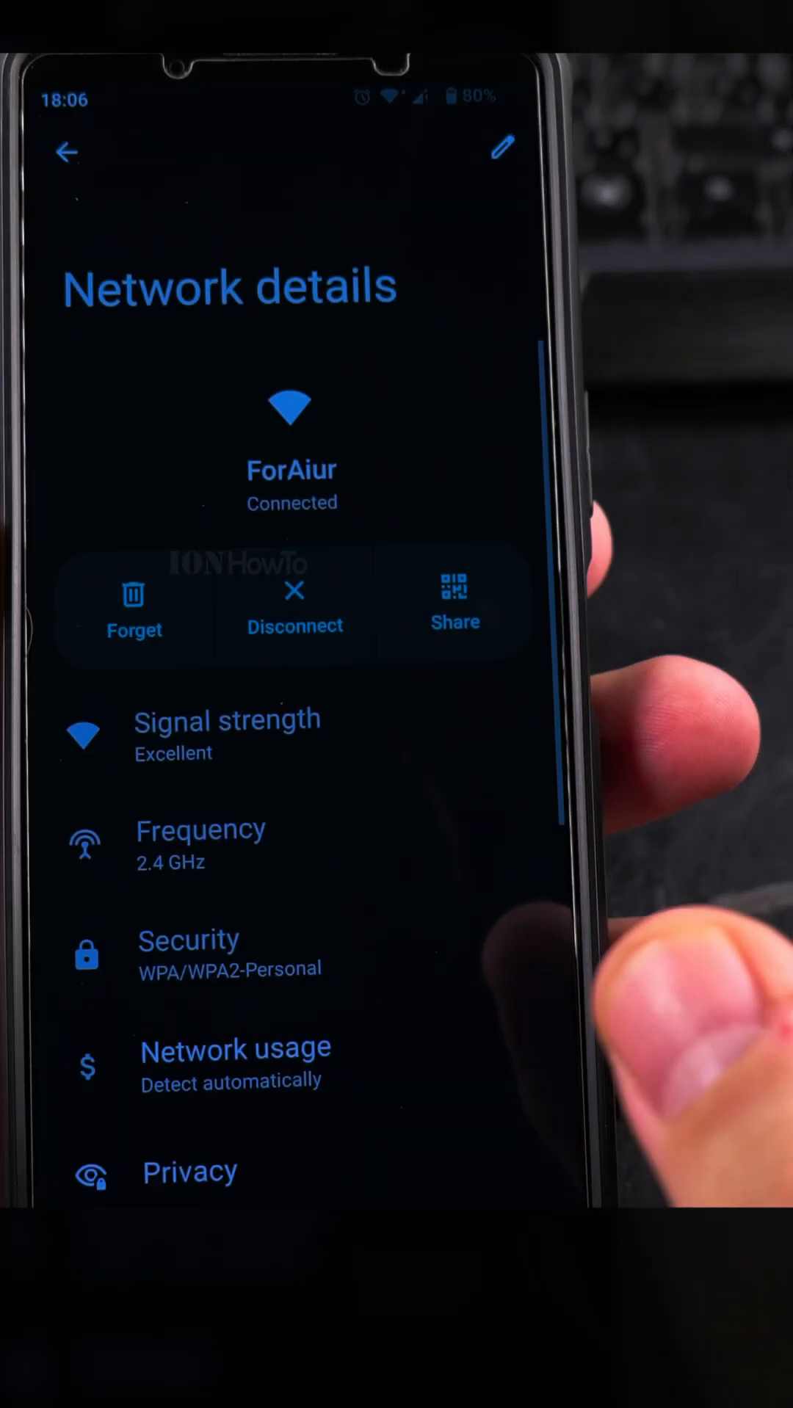